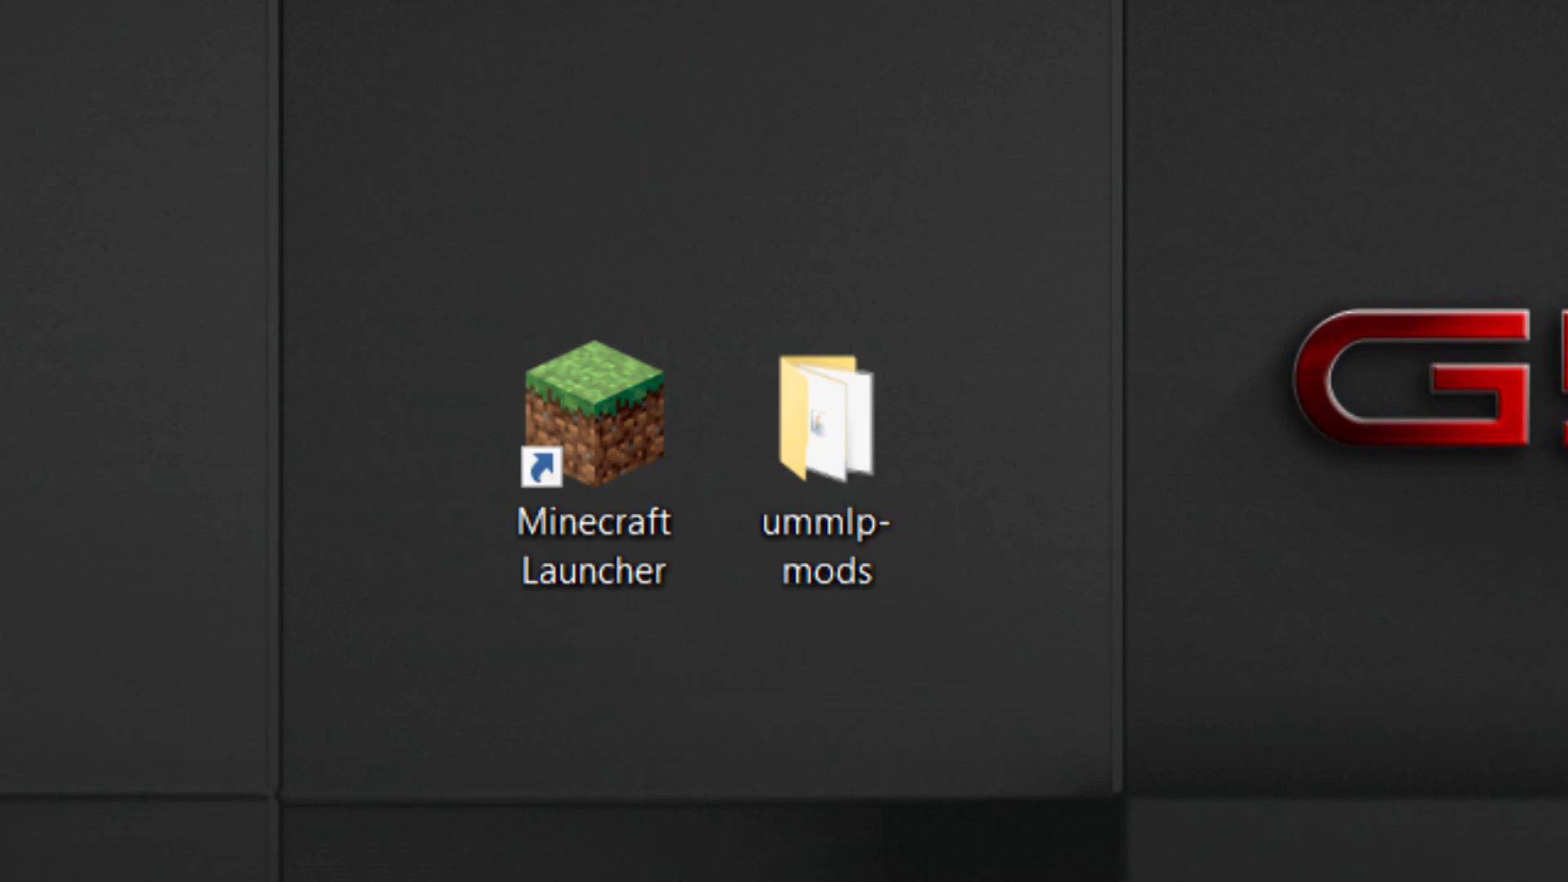
# Launch Minecraft Launcher from its desktop shortcut
pyautogui.doubleClick(592, 425)
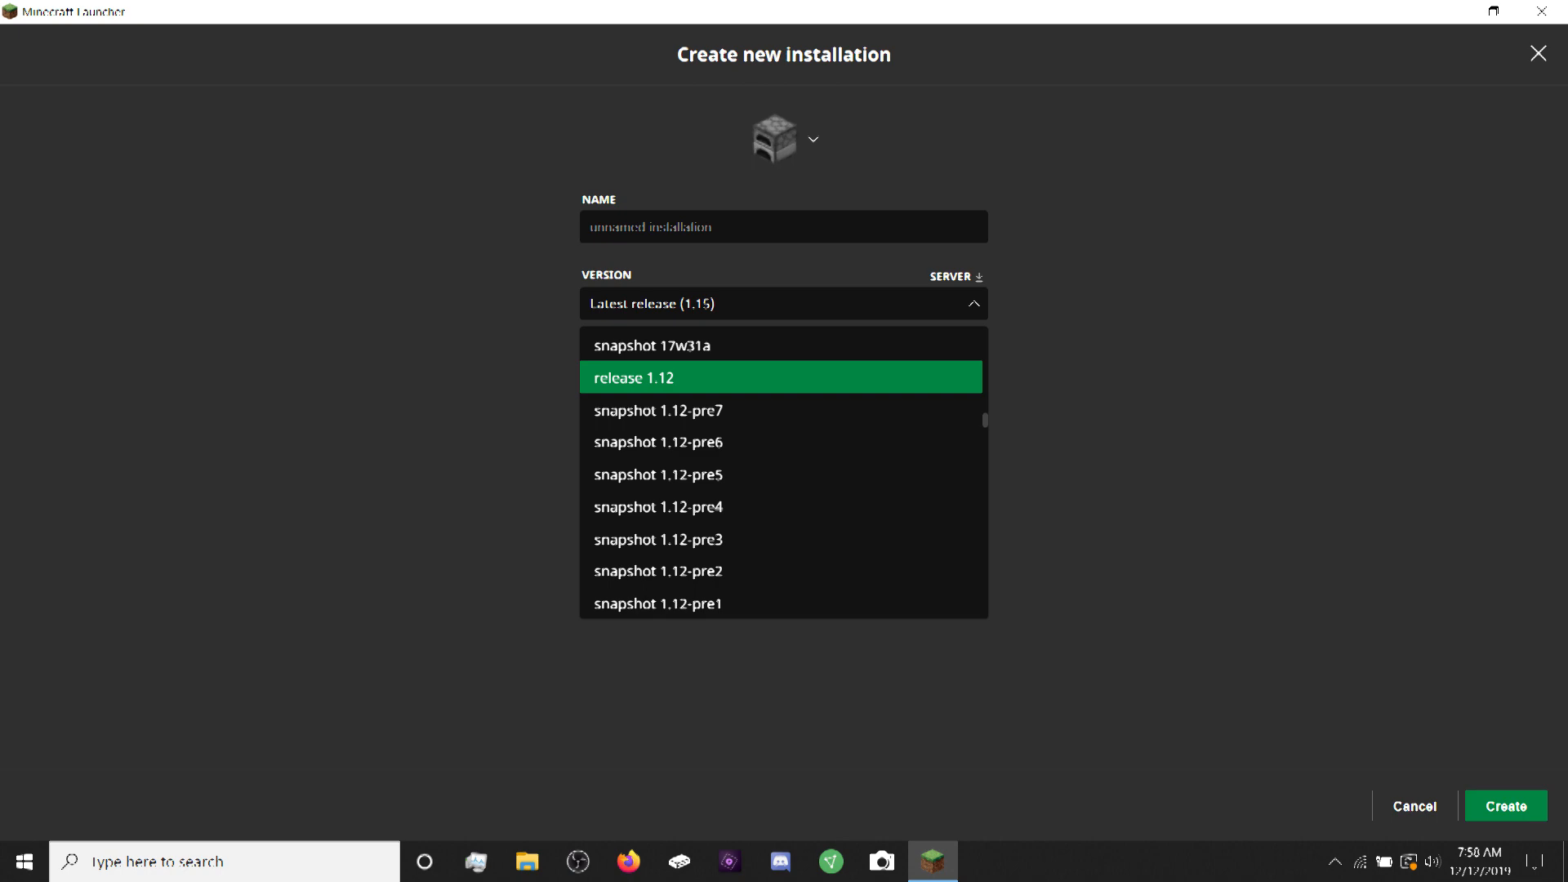
# Choose release 1.12 as the new installation's version
pyautogui.click(1505, 806)
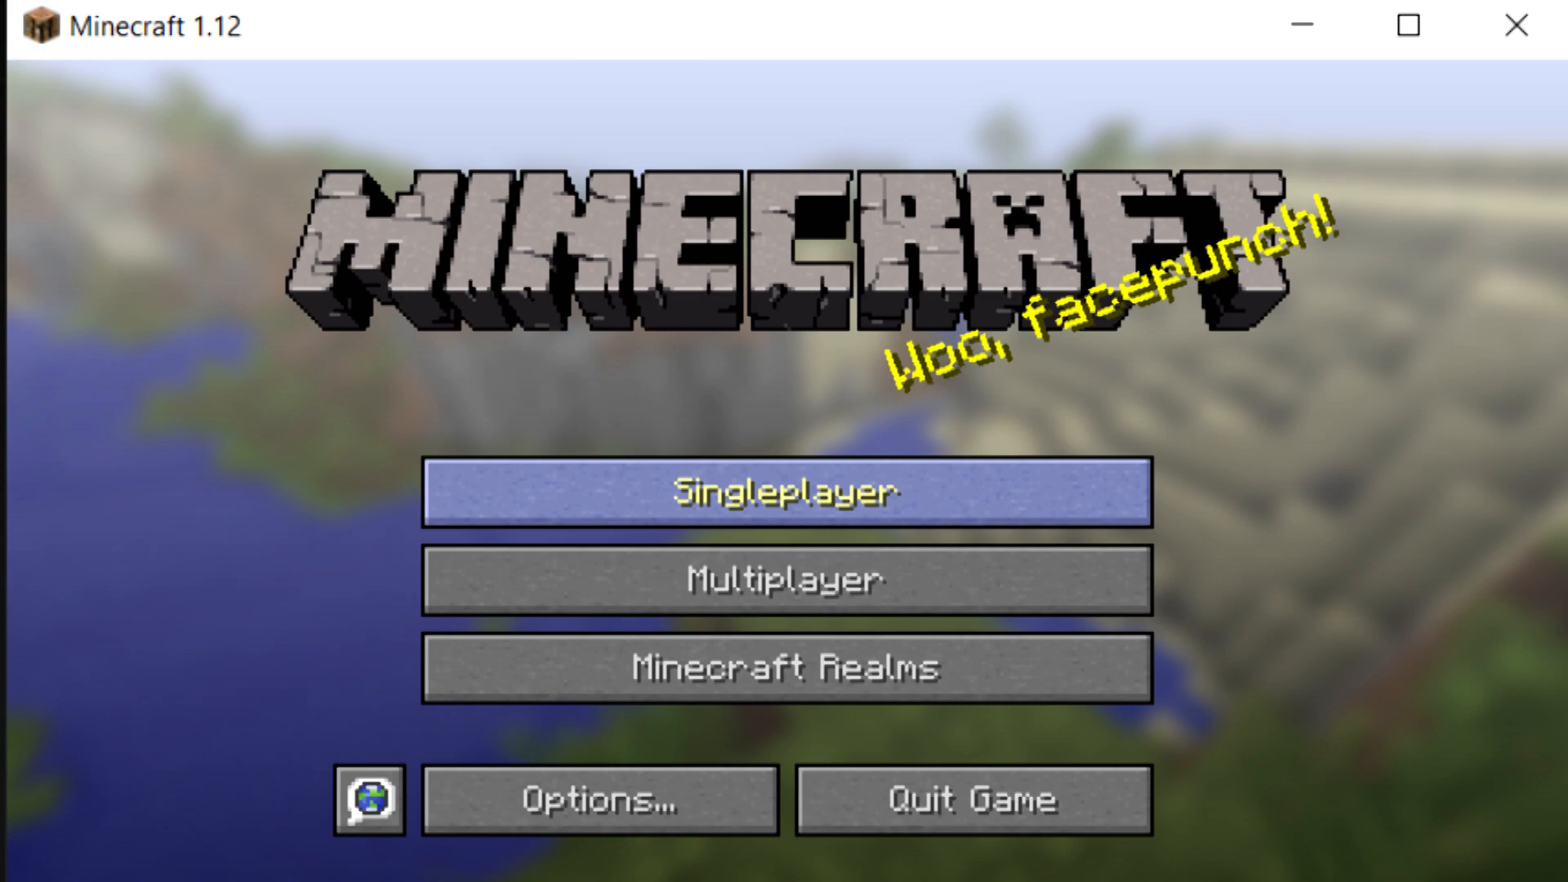
# Open the 'random everything' world's save folder from Singleplayer via Edit
pyautogui.click(786, 491)
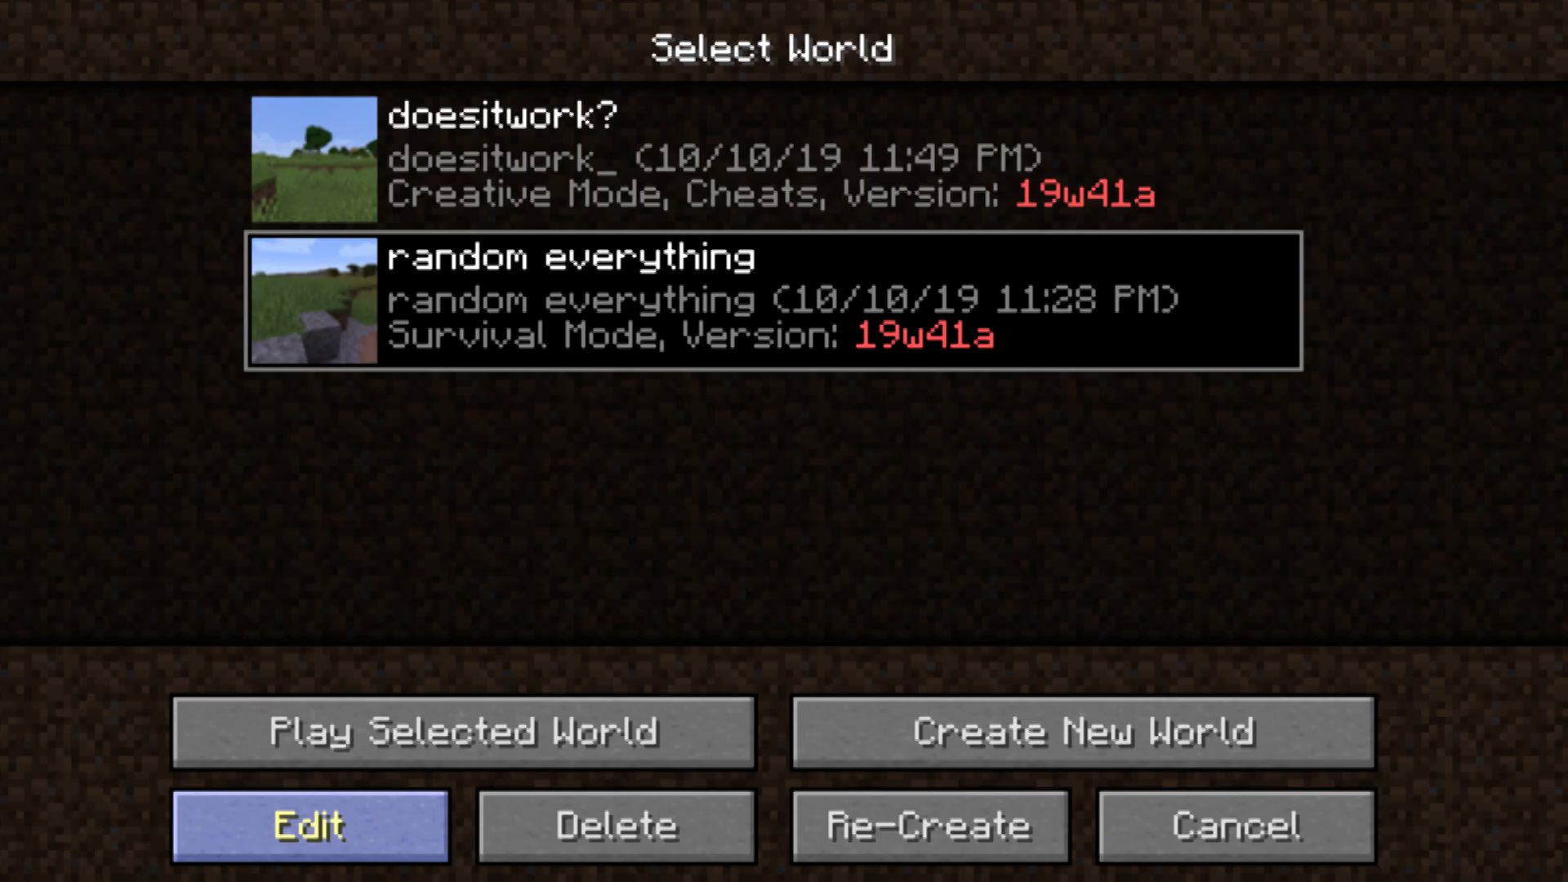
pyautogui.click(309, 826)
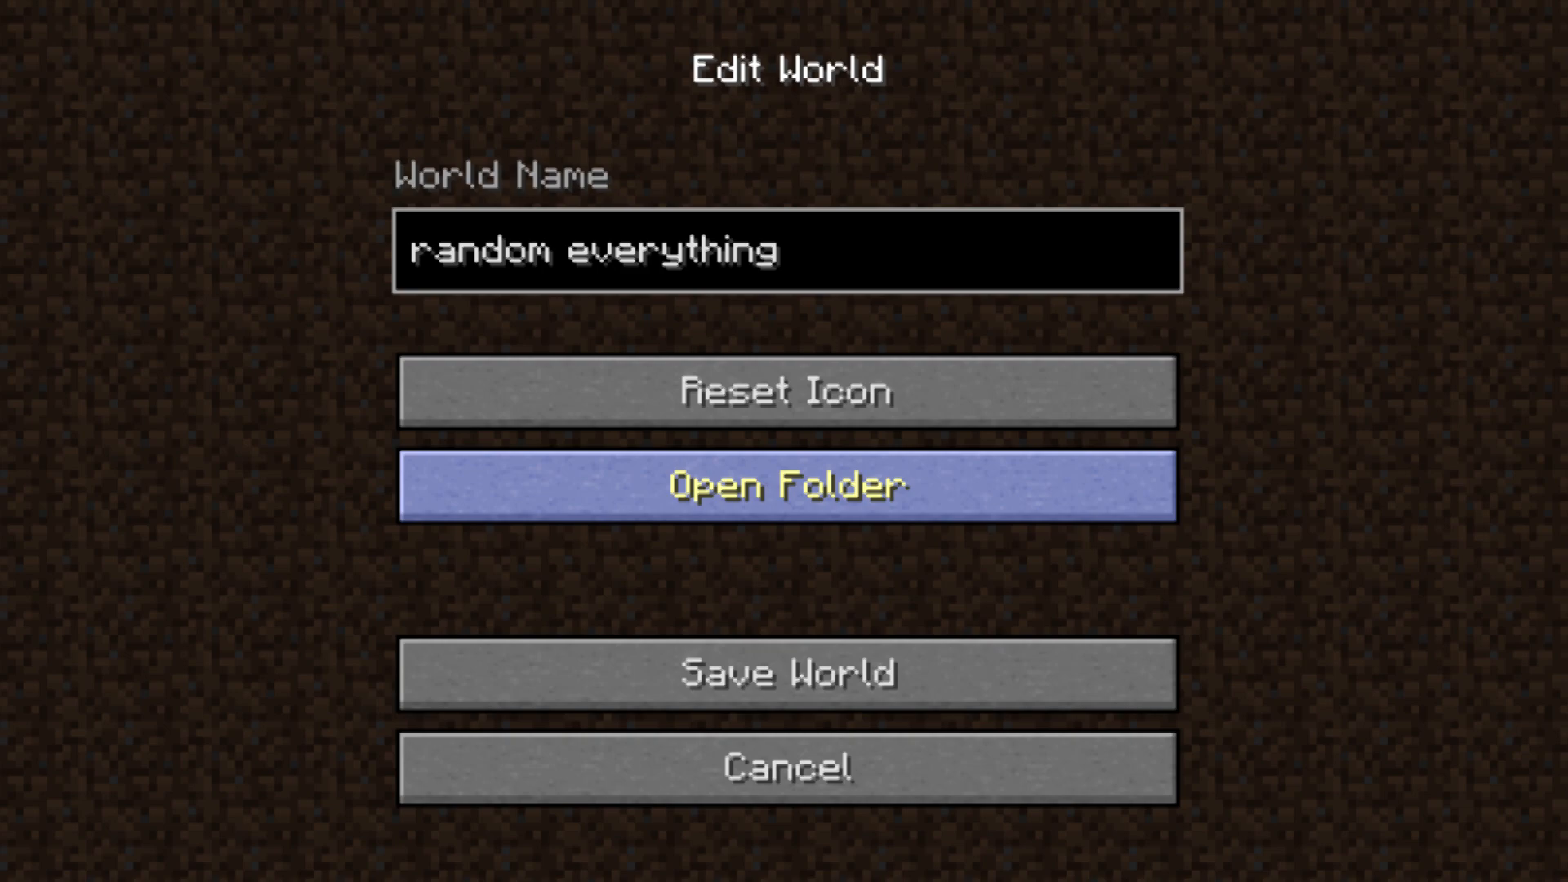
pyautogui.click(788, 485)
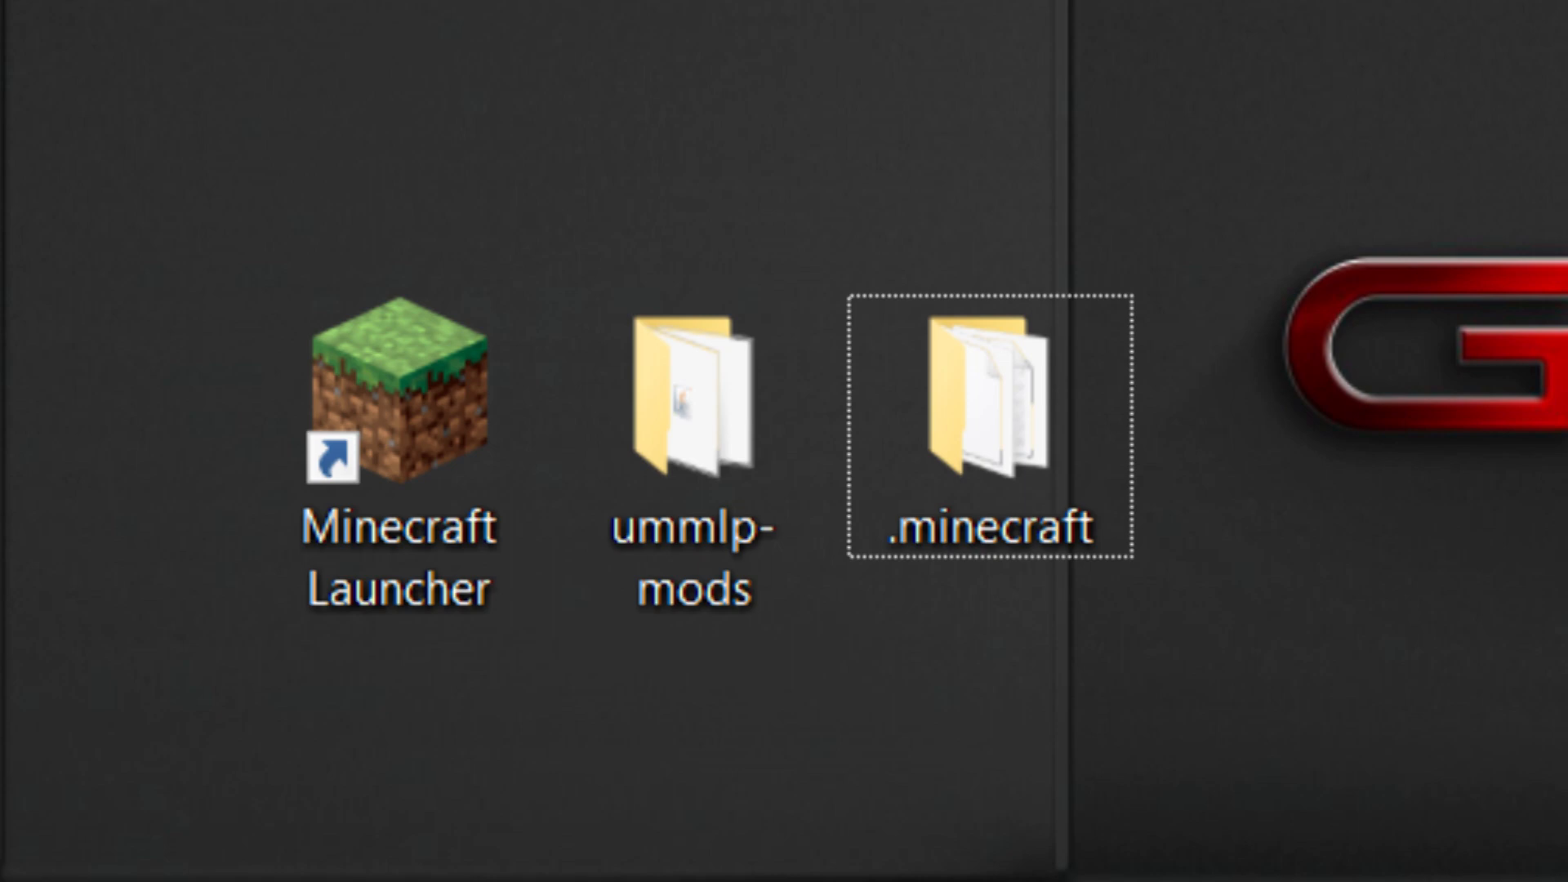
# Open the .minecraft folder on the desktop
pyautogui.doubleClick(990, 410)
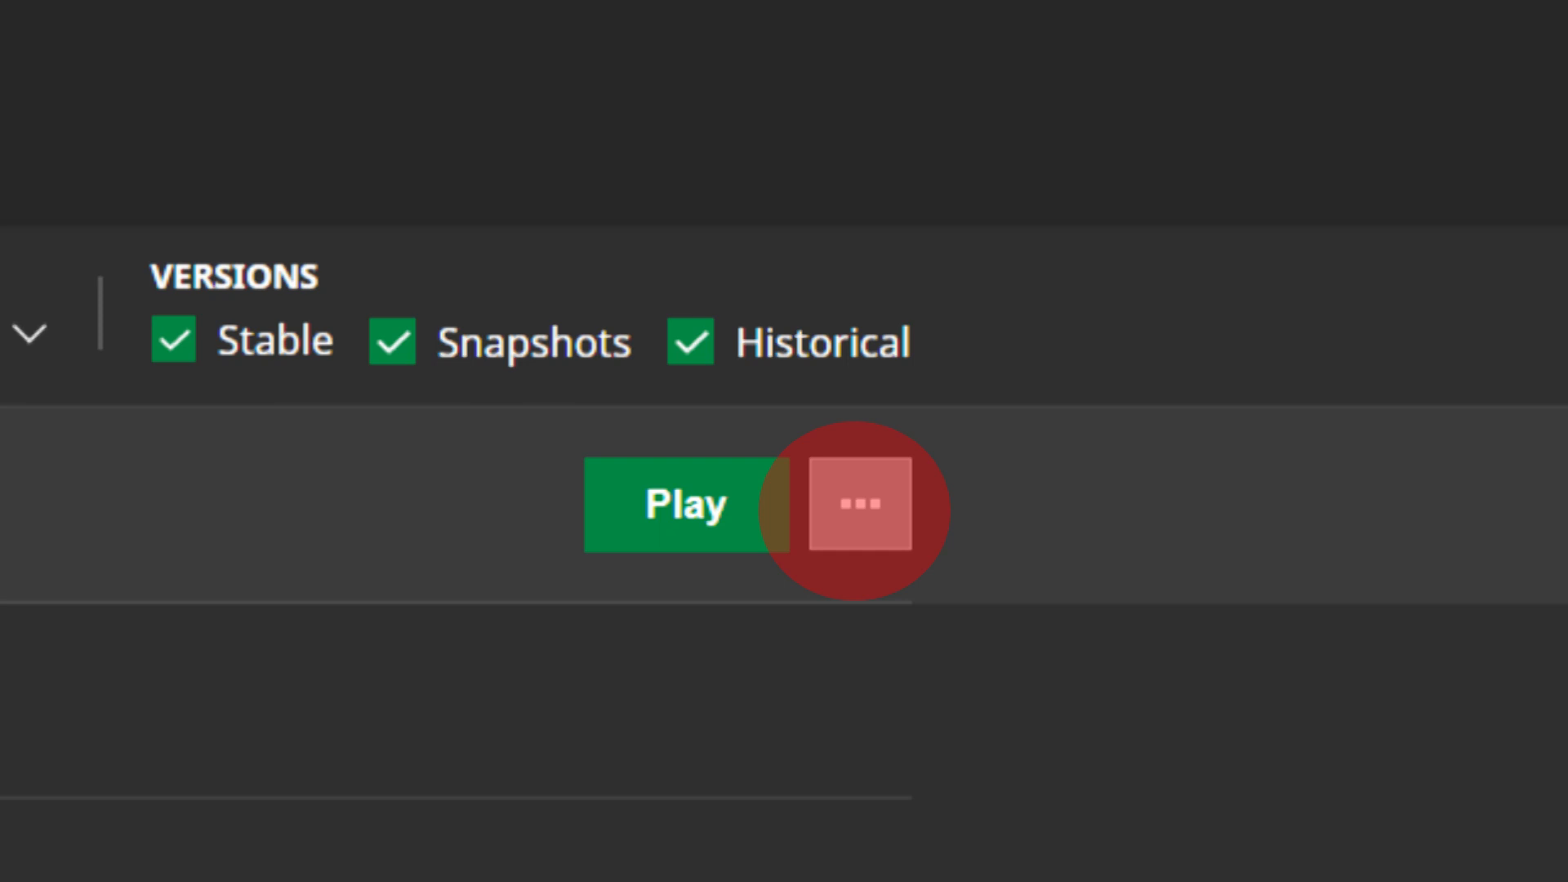
# Edit the installation to set the game directory to the desktop mod-tutorial folder
pyautogui.click(857, 500)
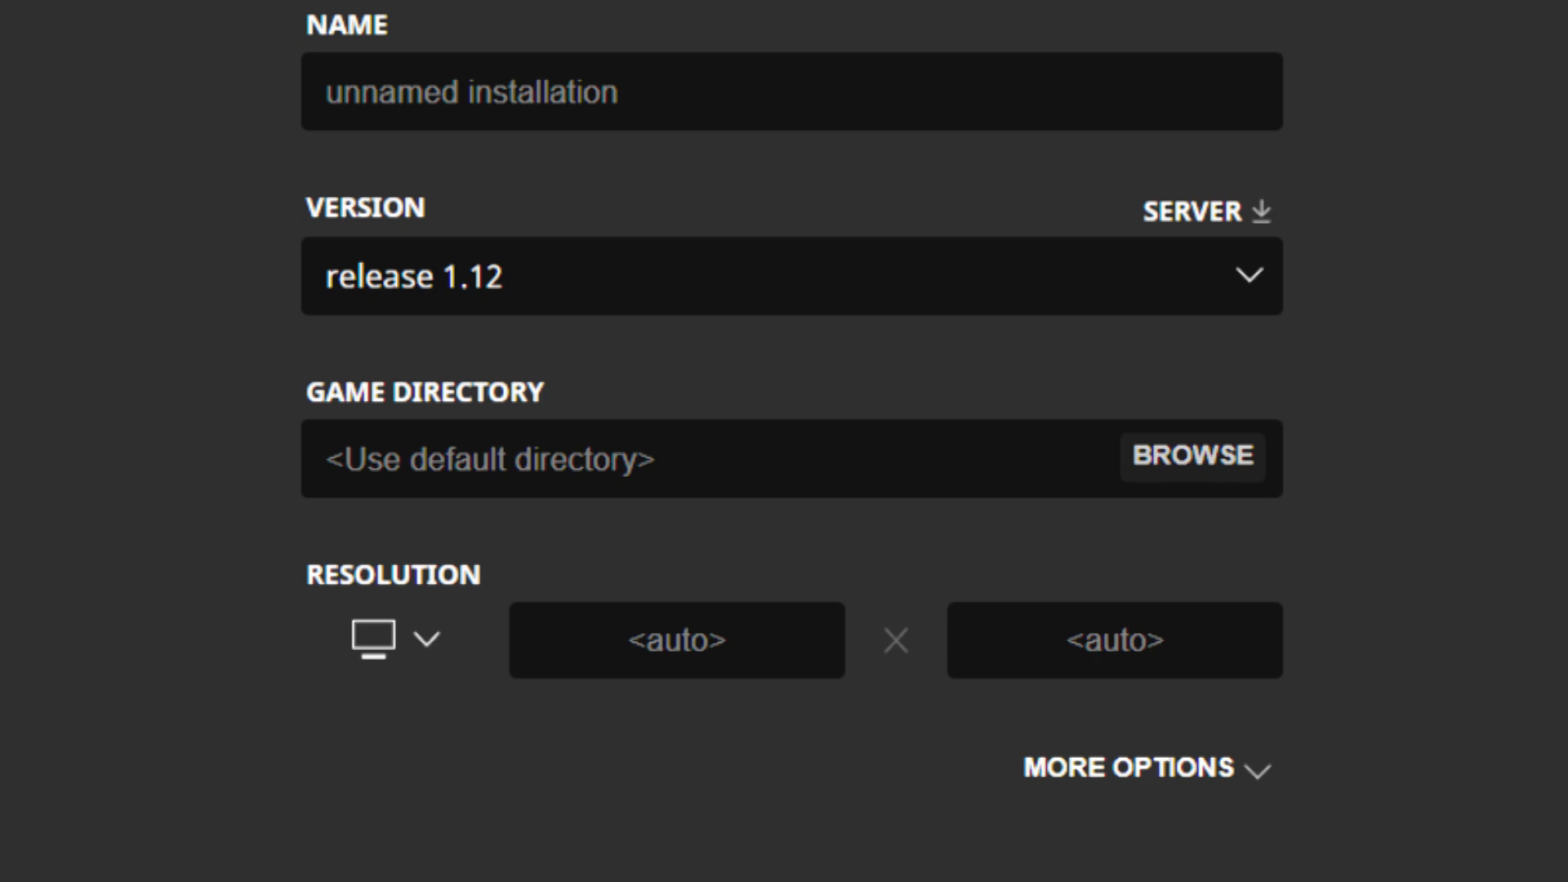
pyautogui.click(1191, 458)
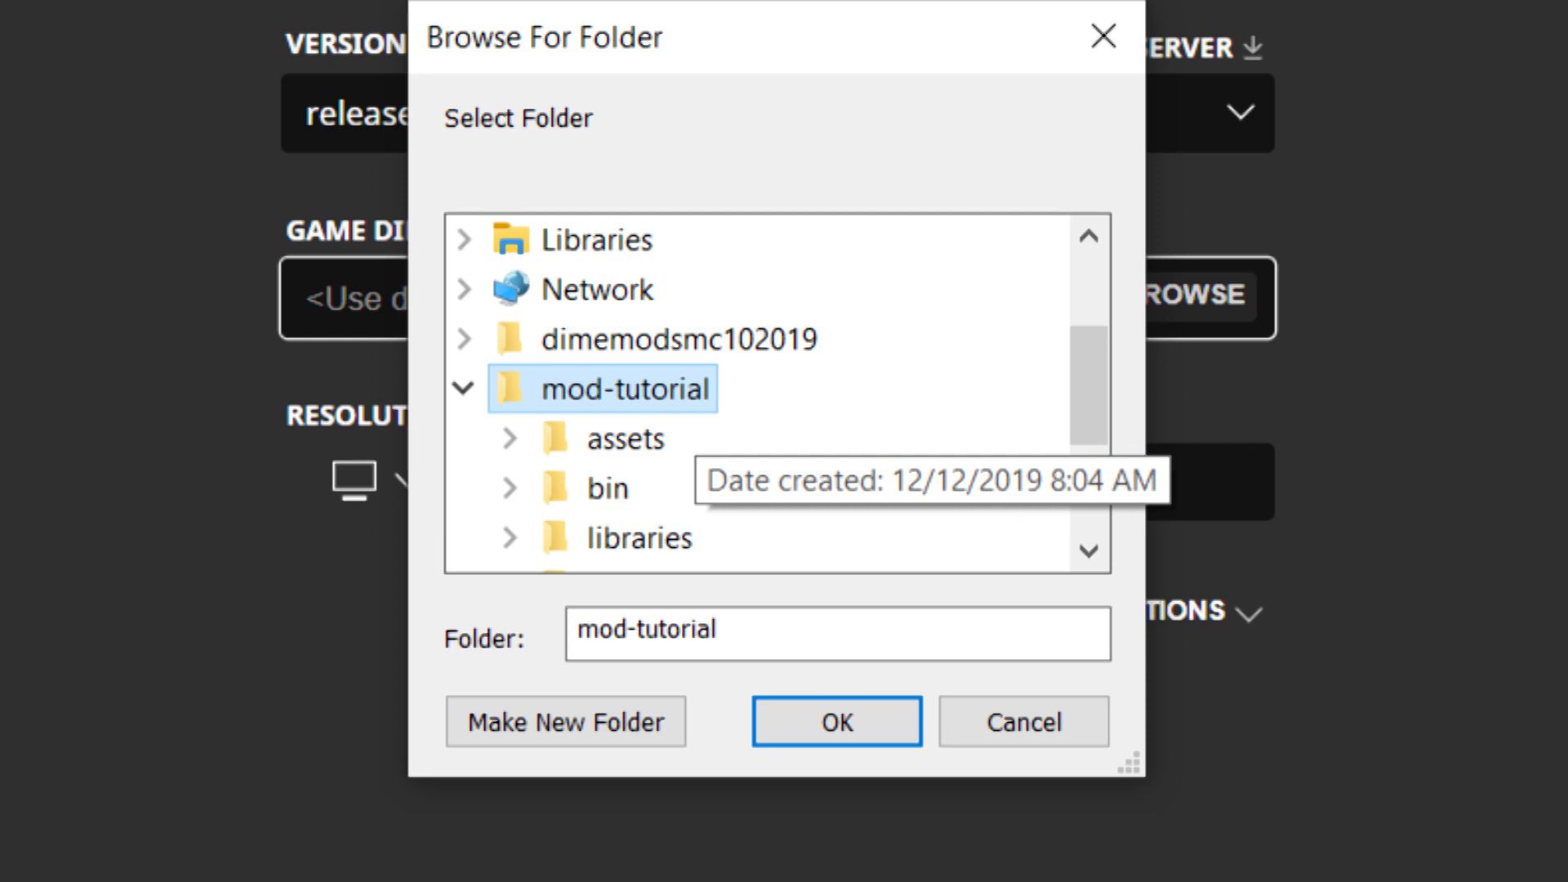
pyautogui.click(836, 721)
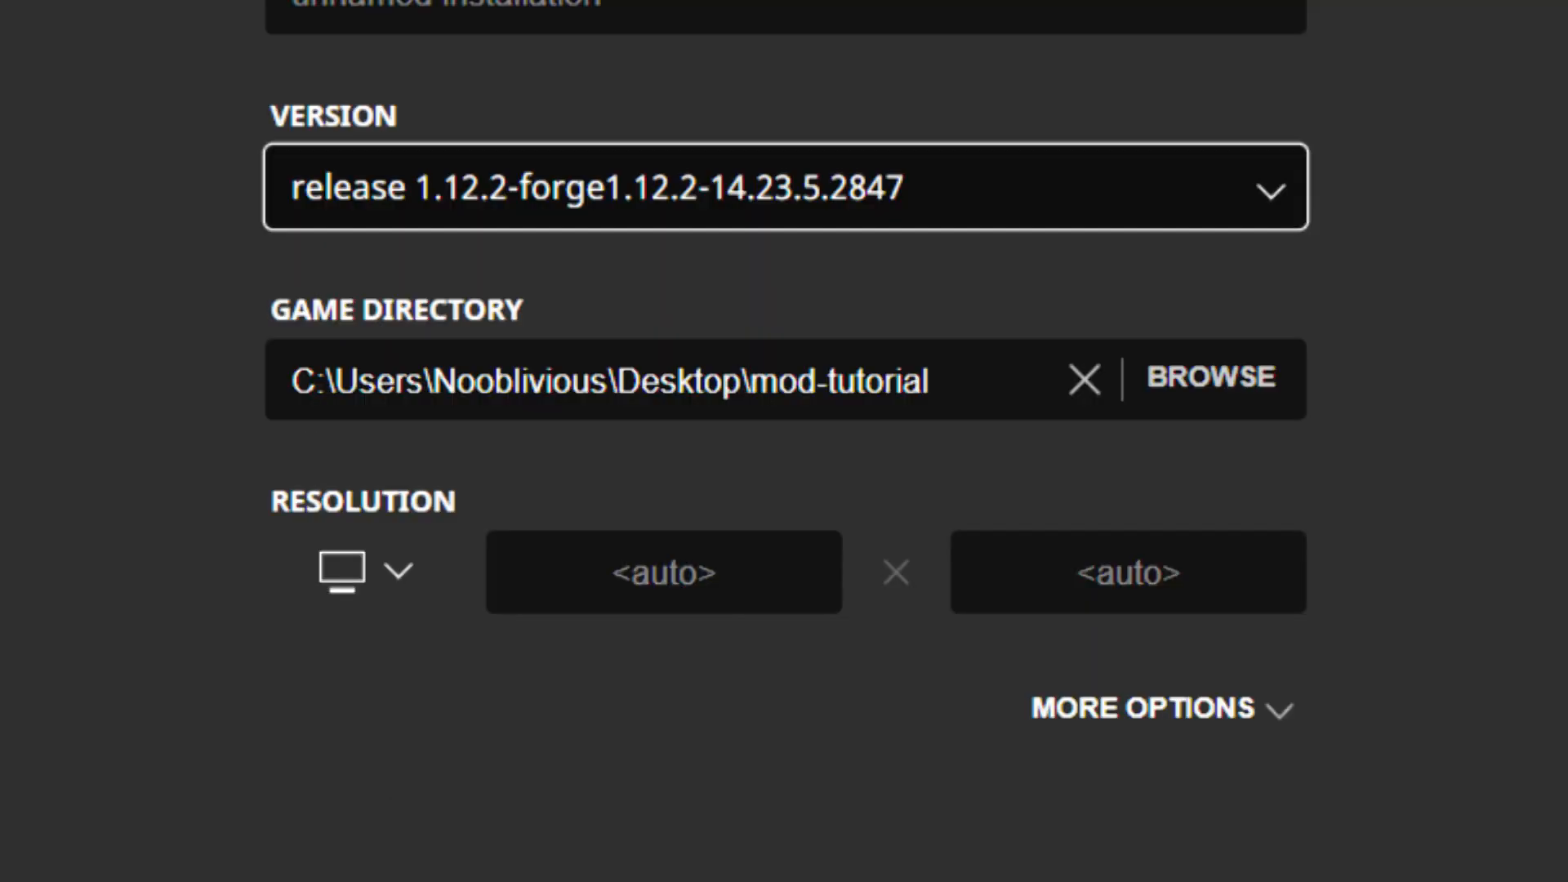